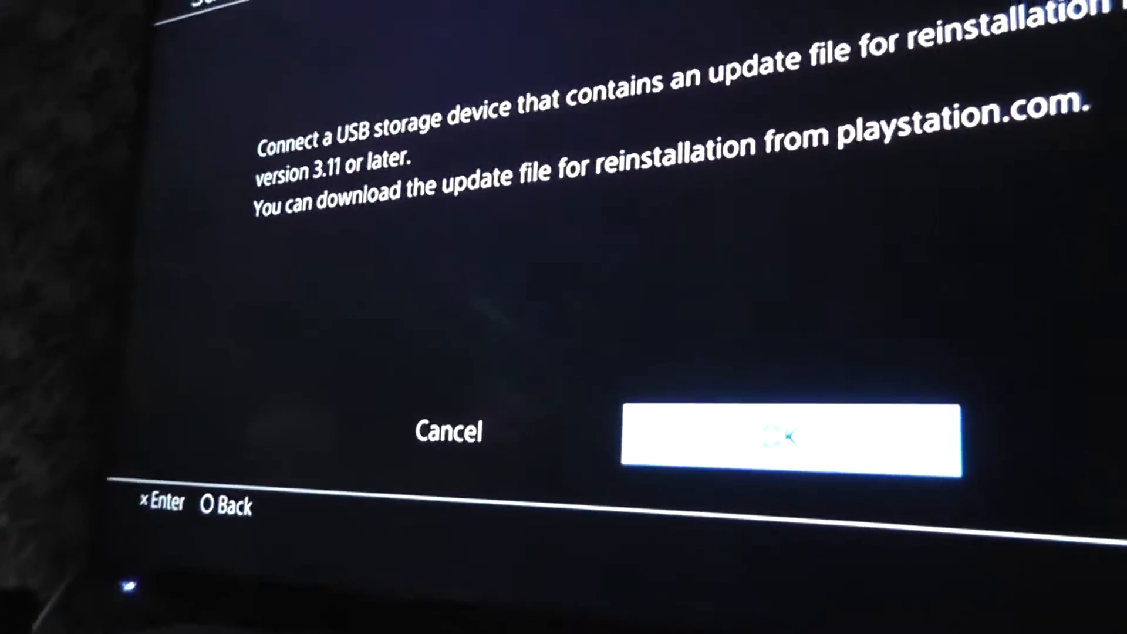
- Accept the Safe Mode prompt to use the connected USB update drive
{"action": "left_click", "coordinate": [791, 436]}
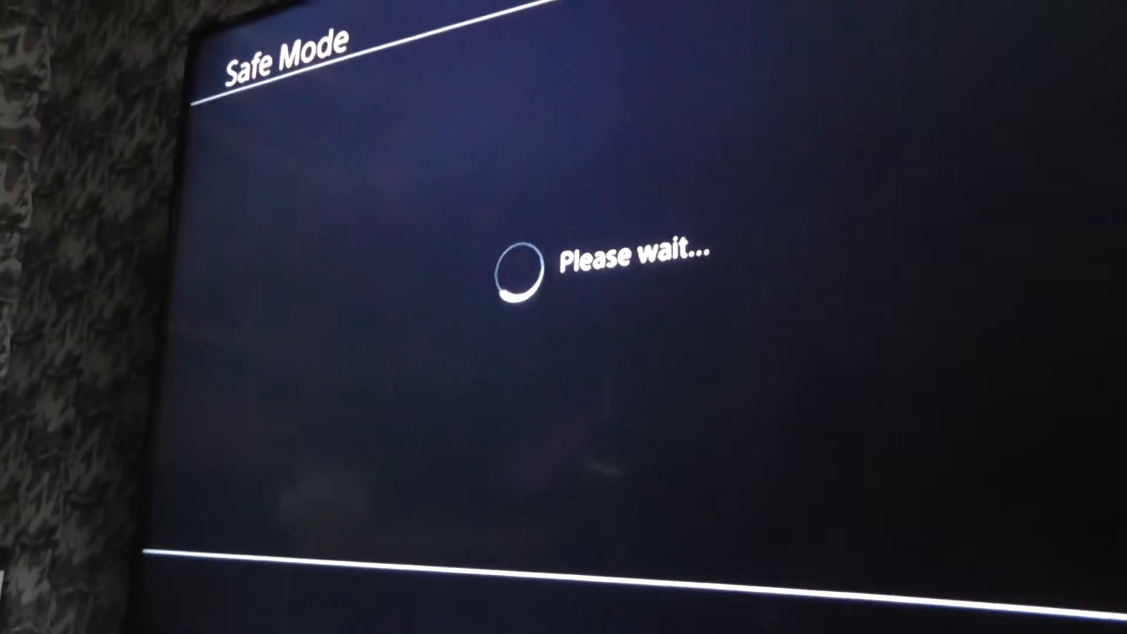